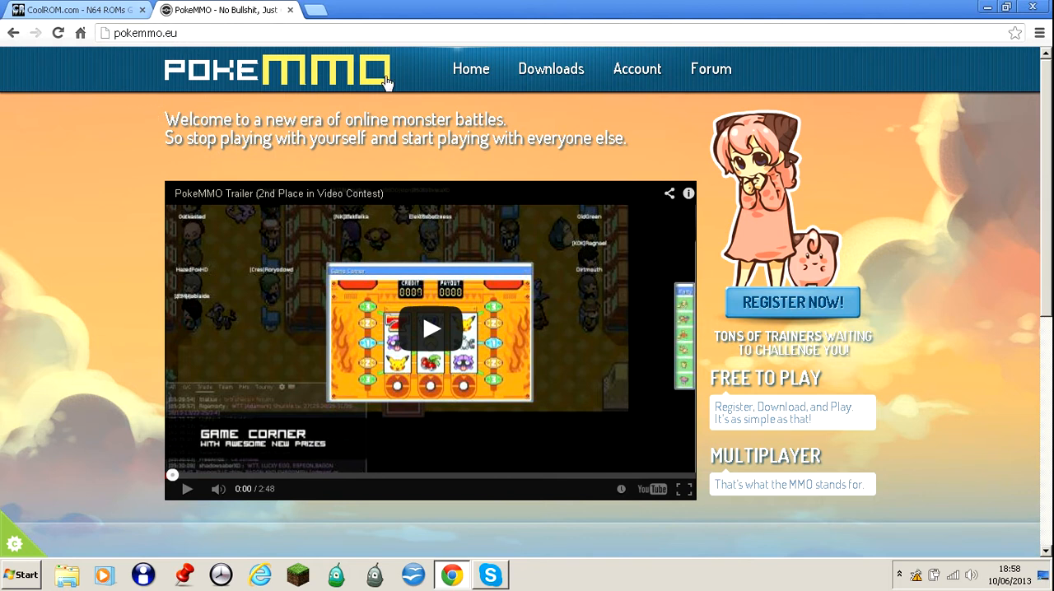
# Go to PokeMMO Downloads and start the client download from Step 2
pyautogui.click(550, 69)
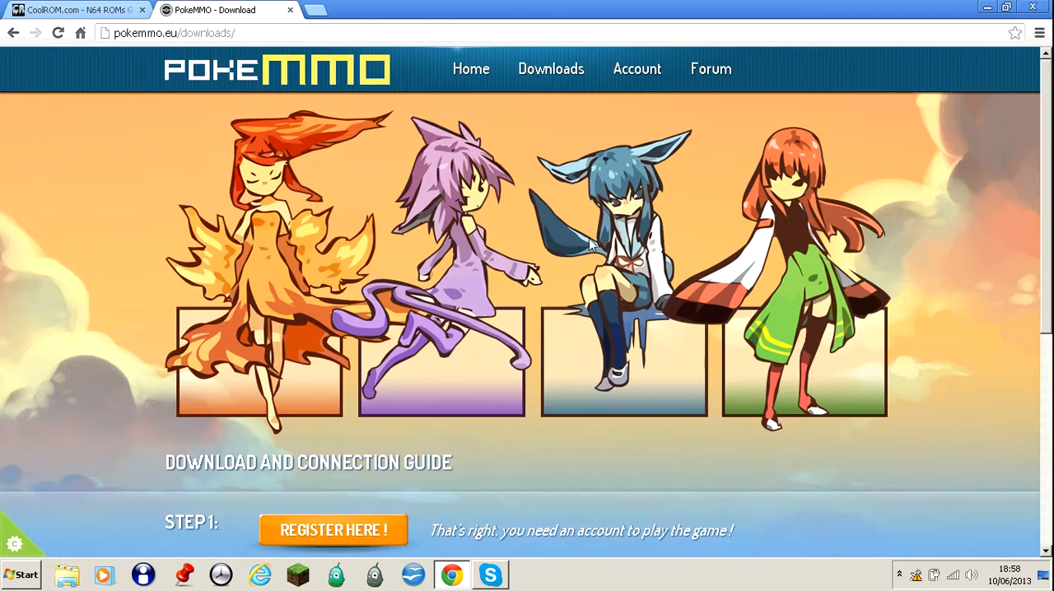
pyautogui.scroll(-3)
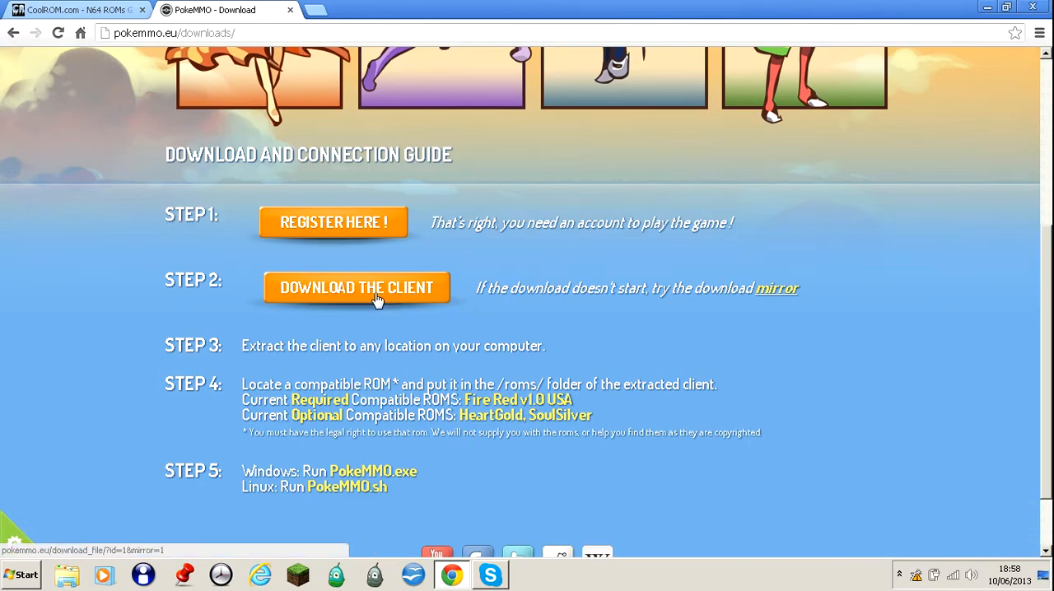
pyautogui.moveTo(405, 277)
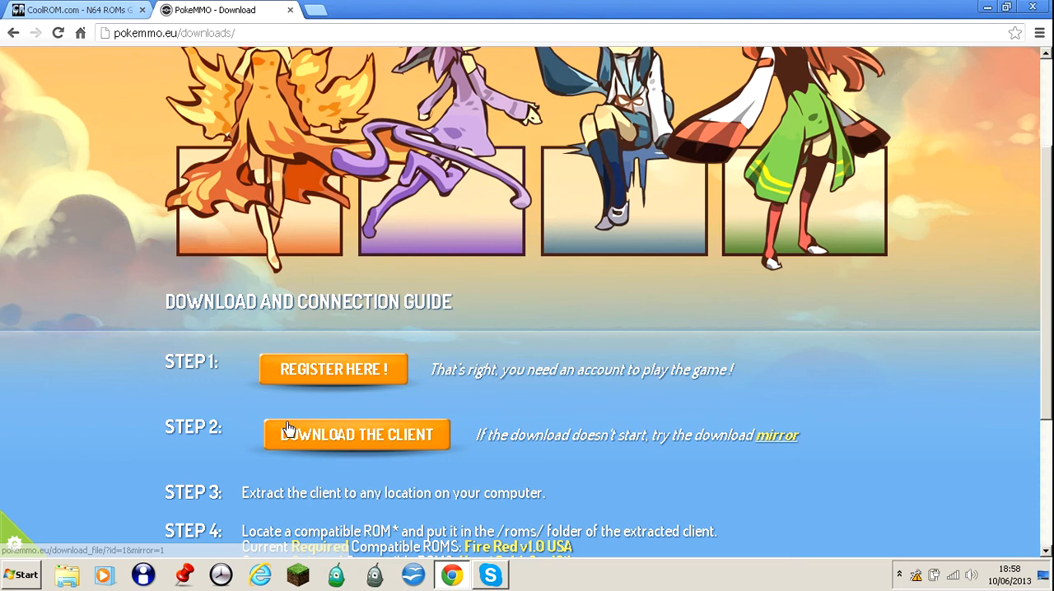
pyautogui.click(356, 434)
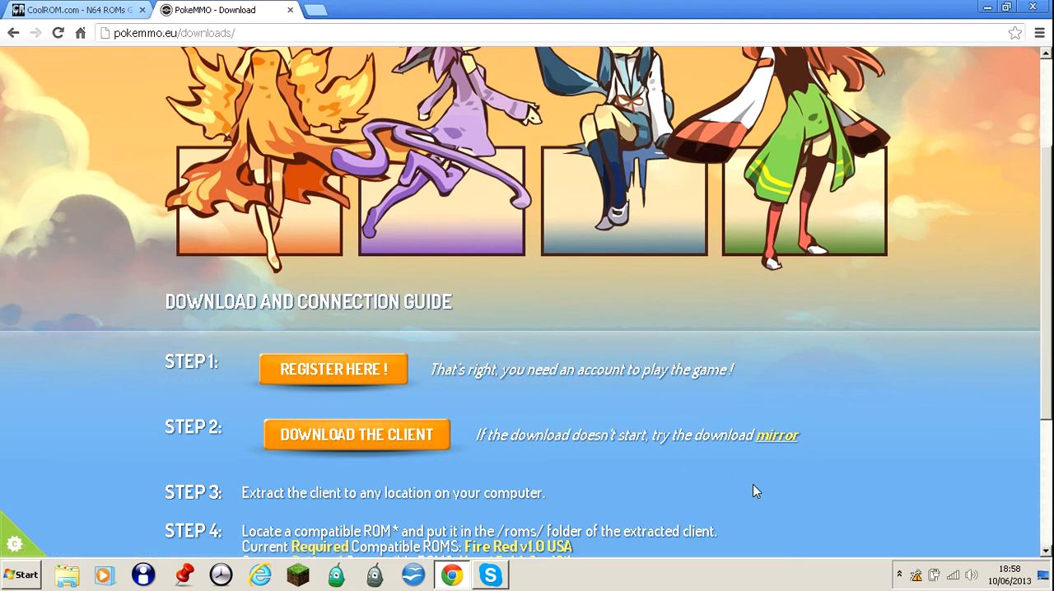
pyautogui.scroll(3)
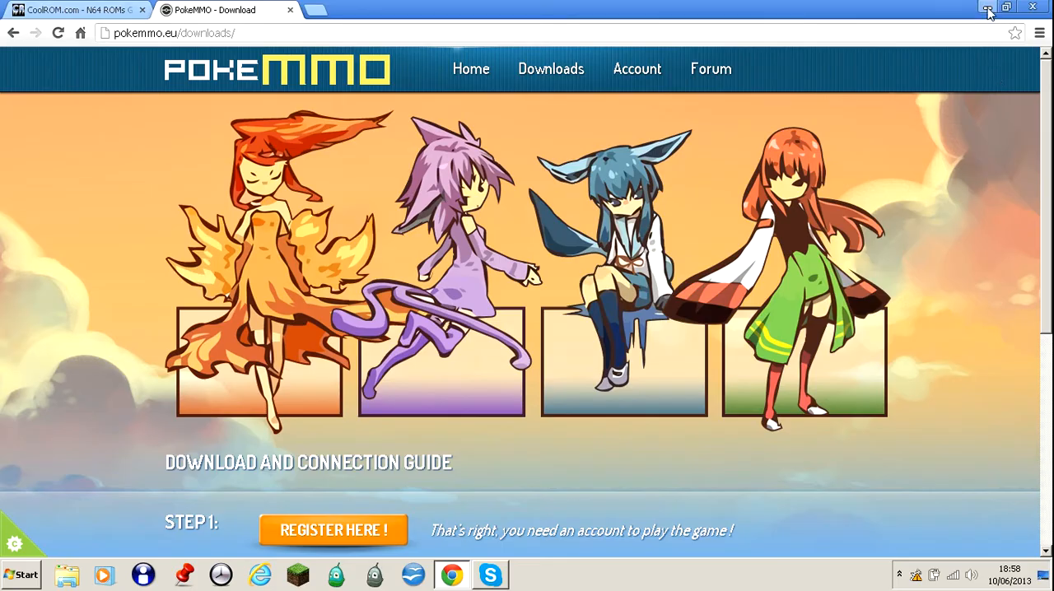
pyautogui.click(985, 7)
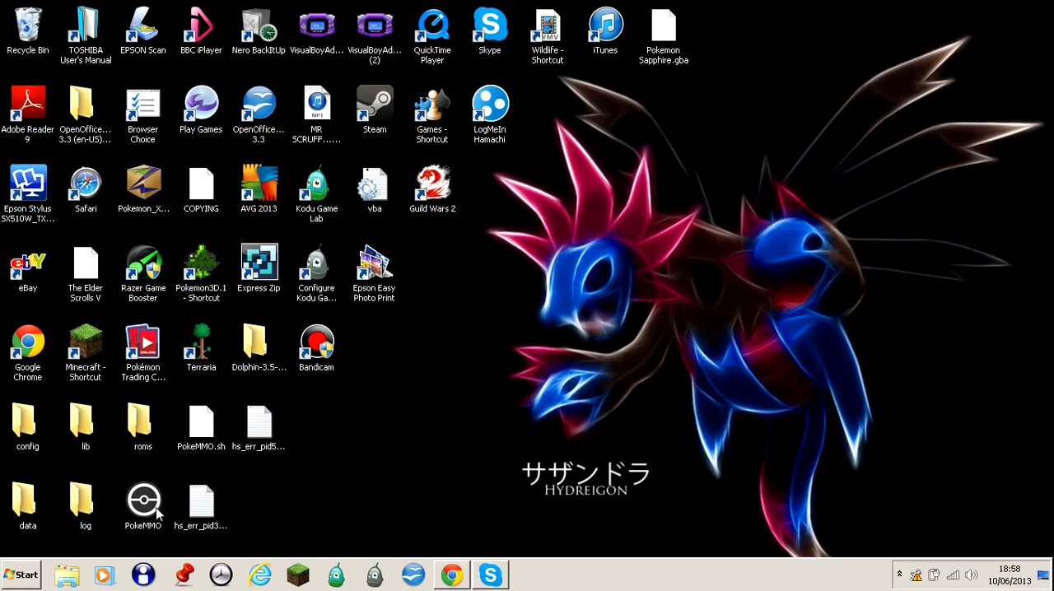
pyautogui.moveTo(344, 497)
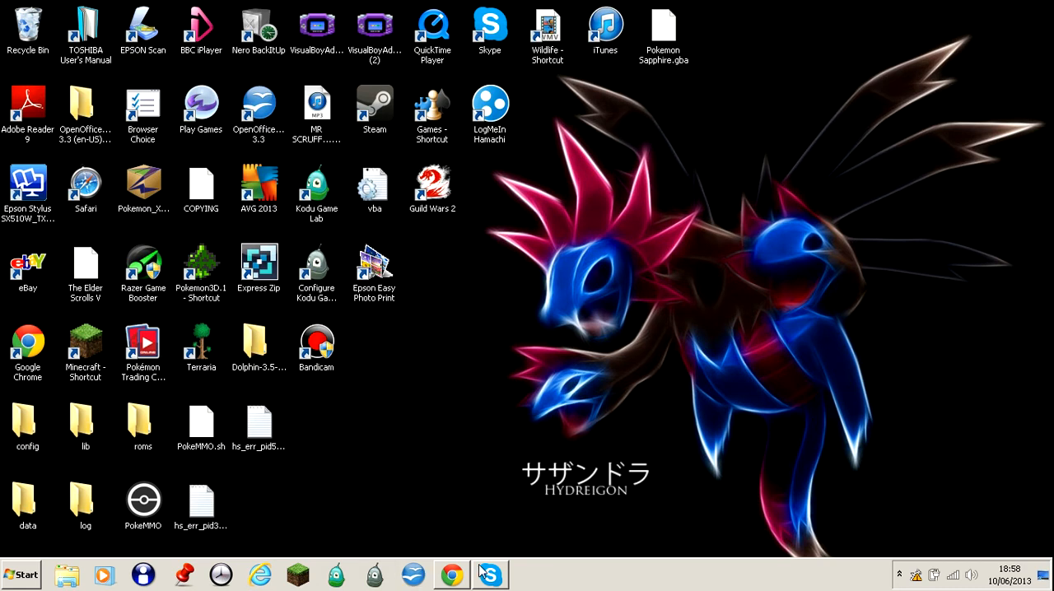
pyautogui.click(451, 575)
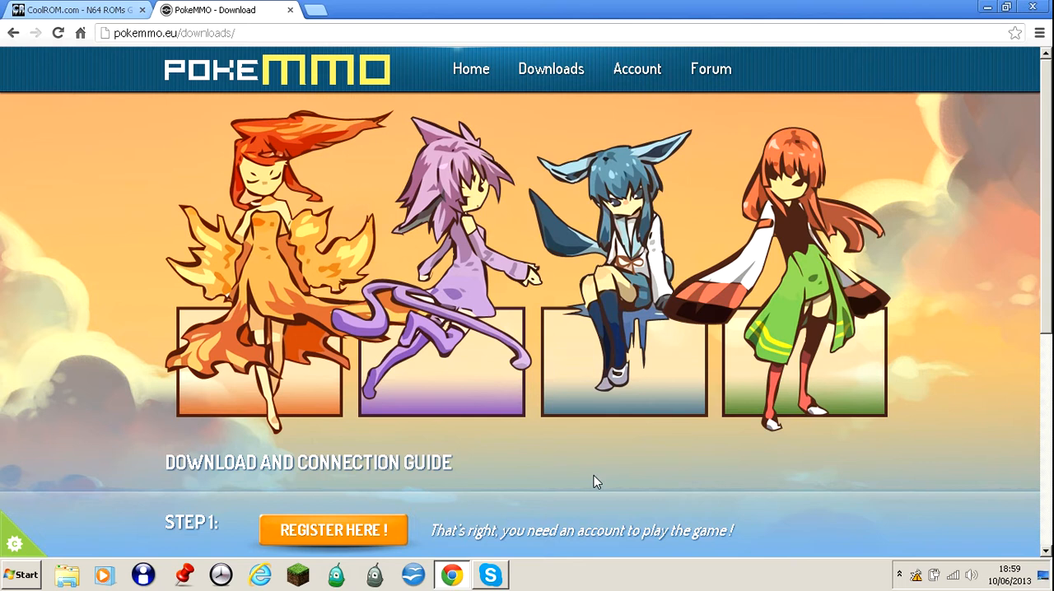
pyautogui.scroll(-3)
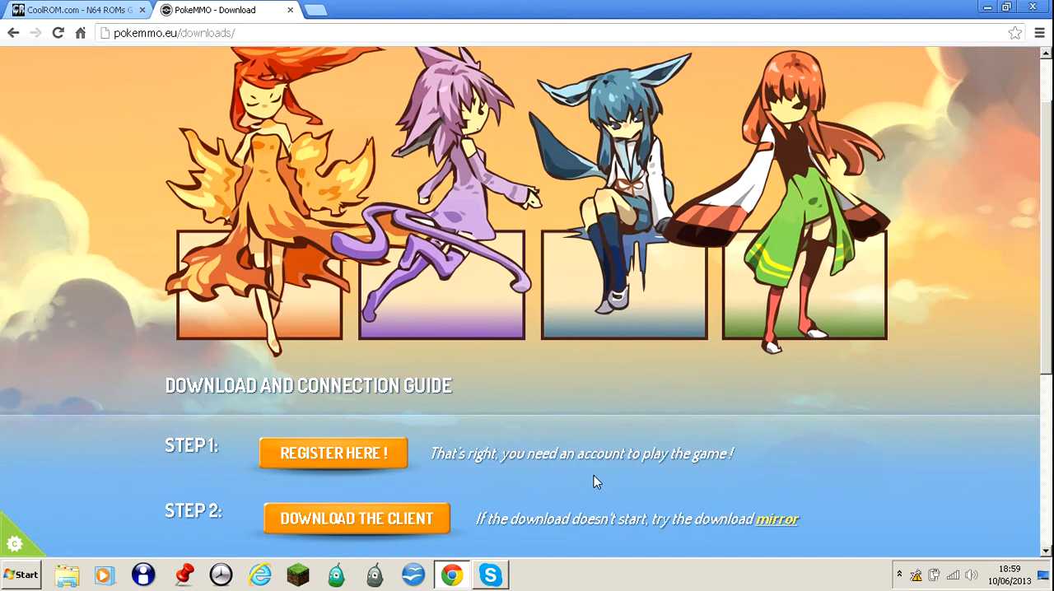
pyautogui.scroll(-3)
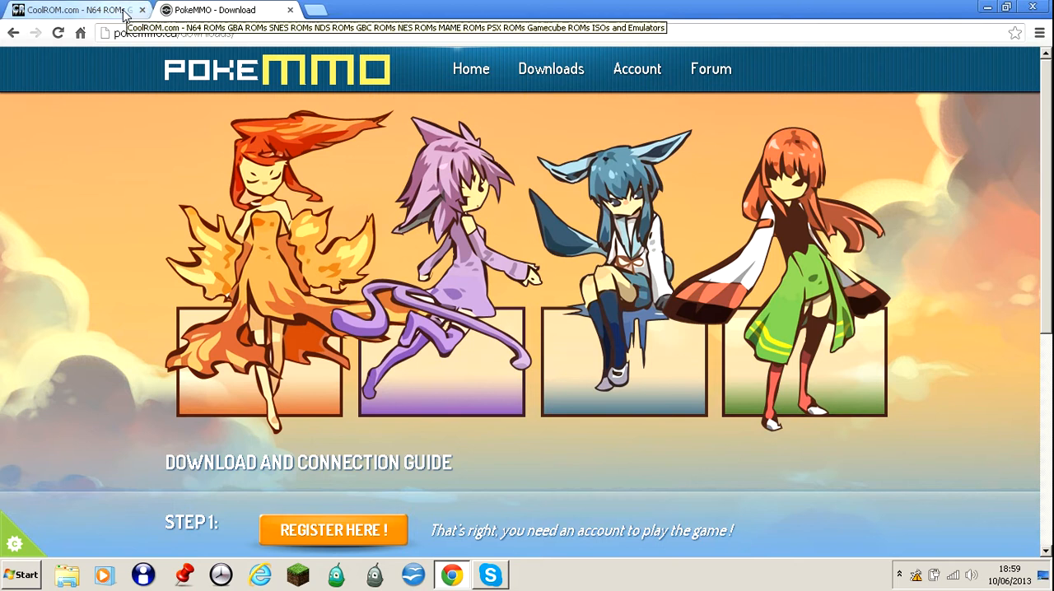
# Search CoolROM for 'pokemon firered' from the CoolROM tab's ROM Search box
pyautogui.click(74, 10)
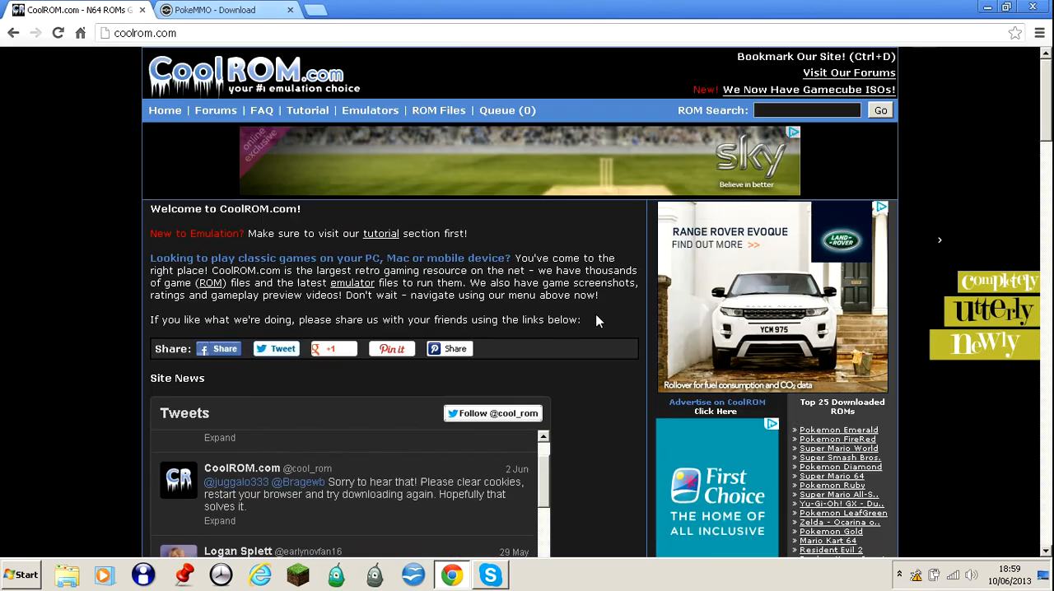
pyautogui.click(145, 33)
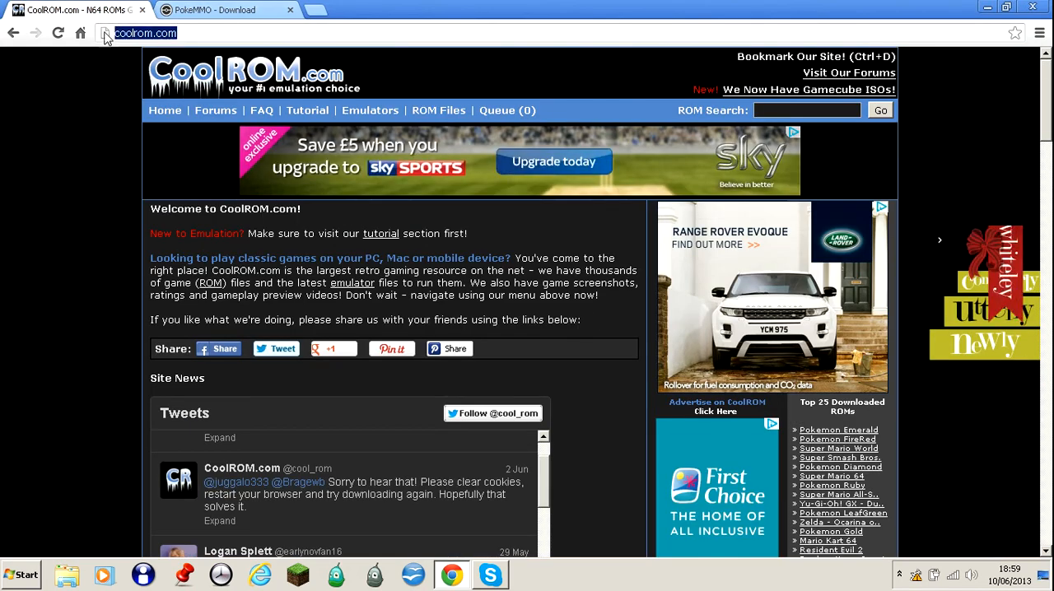
pyautogui.click(807, 109)
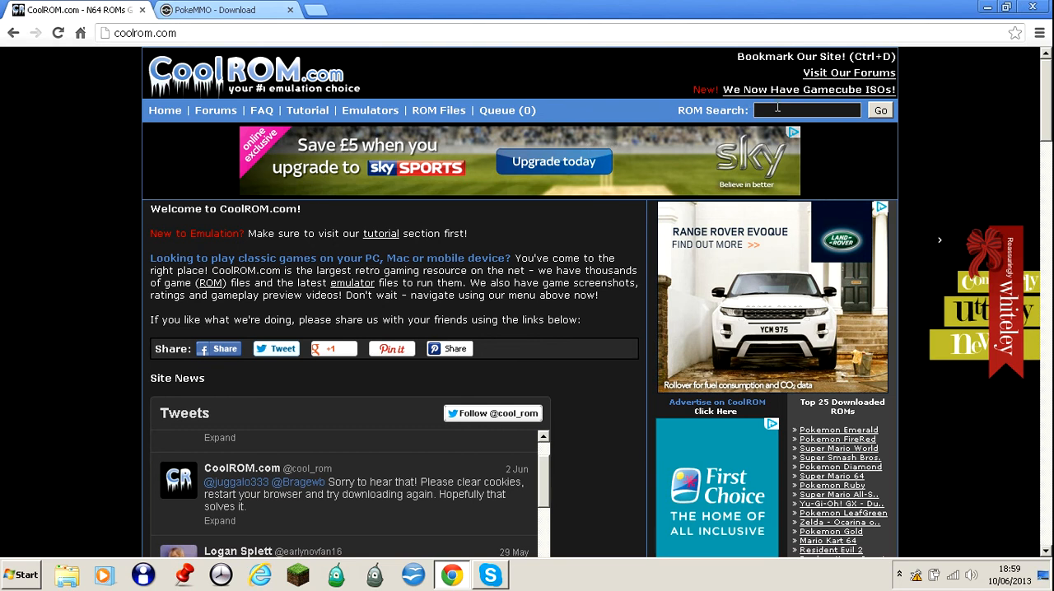
pyautogui.write('pokemon firere')
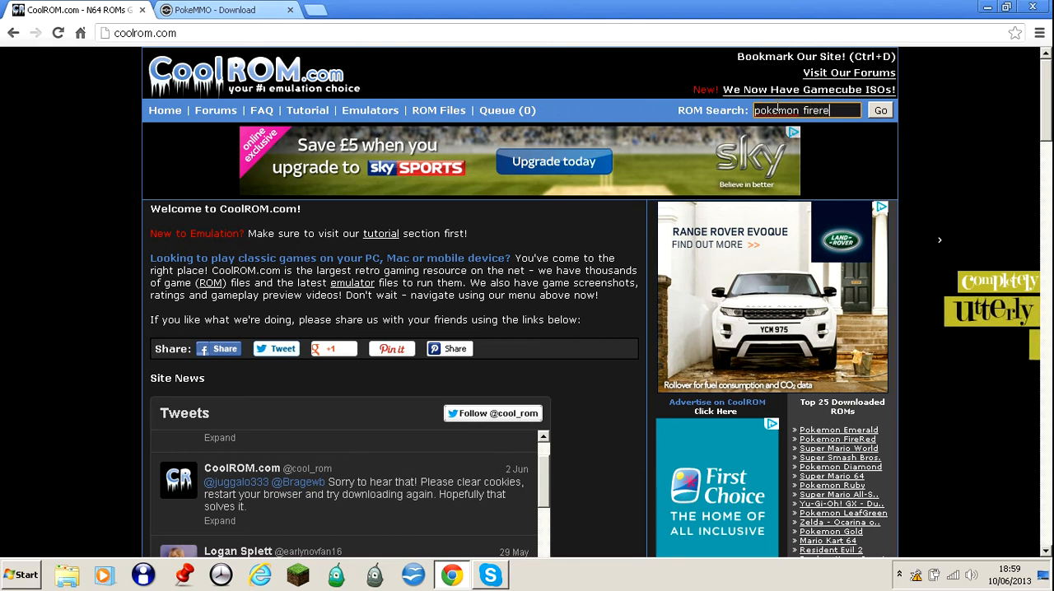
pyautogui.click(880, 110)
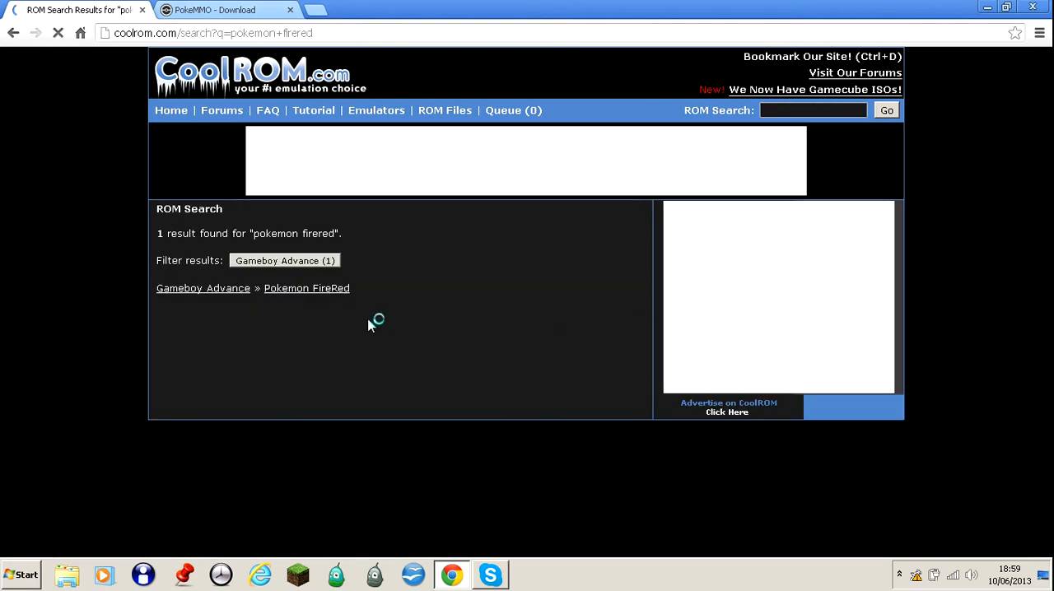
# Open the Pokemon FireRed ROM download page, then open the desktop roms folder
pyautogui.click(306, 288)
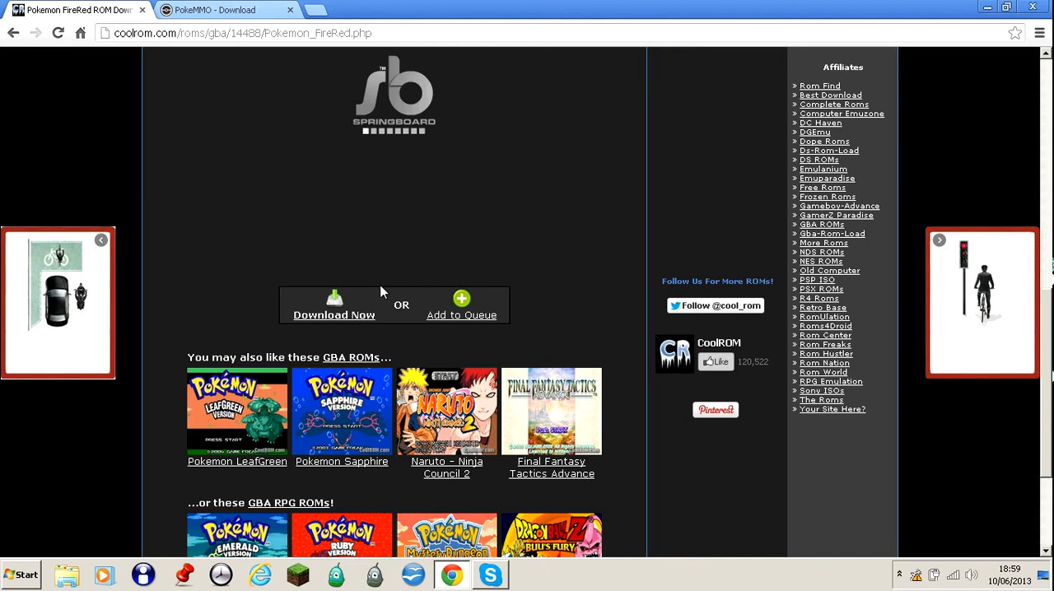
pyautogui.scroll(-3)
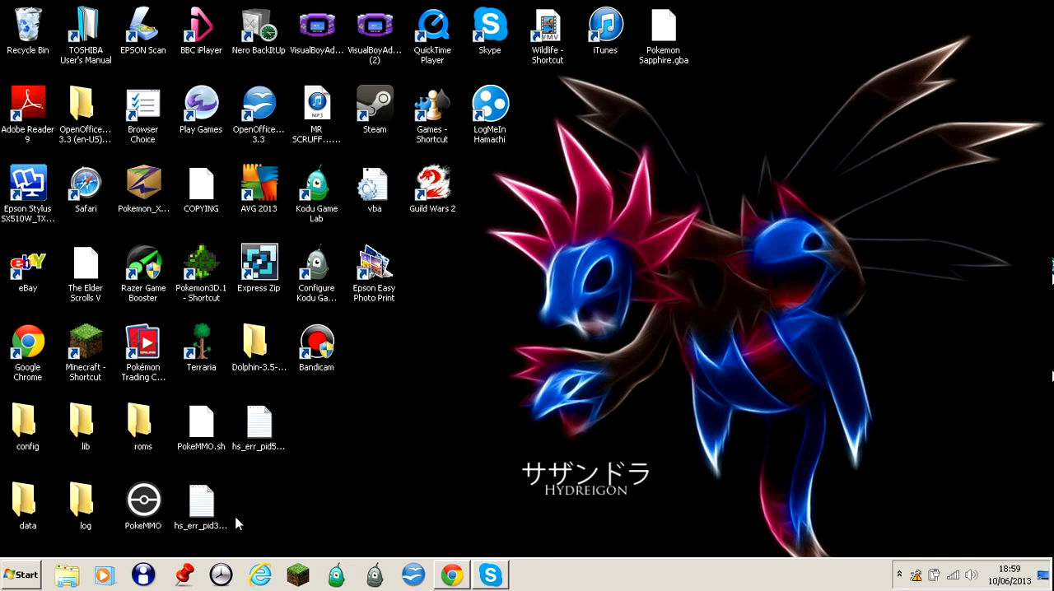
pyautogui.moveTo(147, 480)
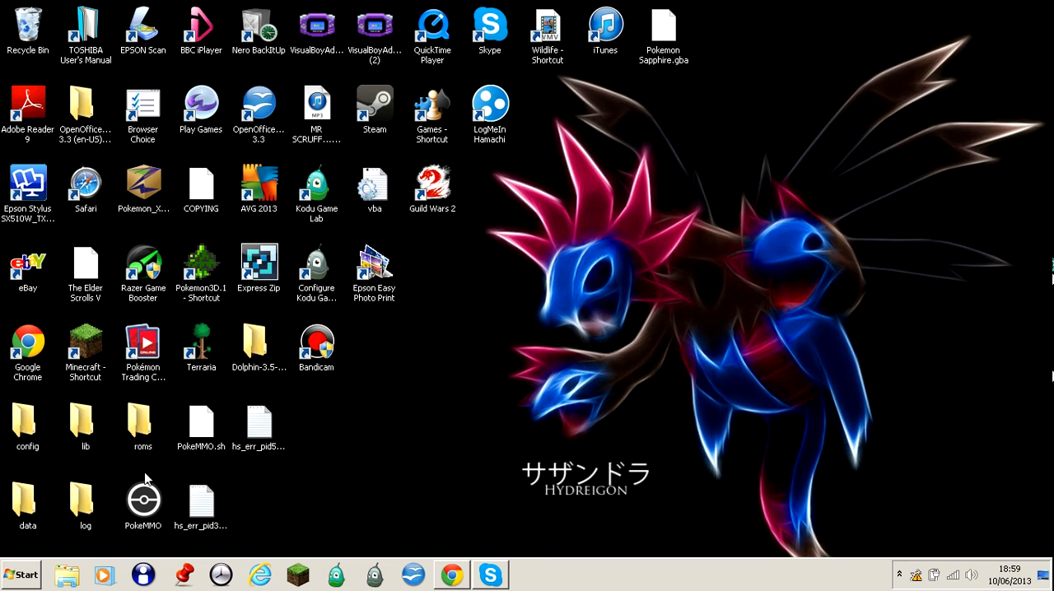
pyautogui.doubleClick(143, 420)
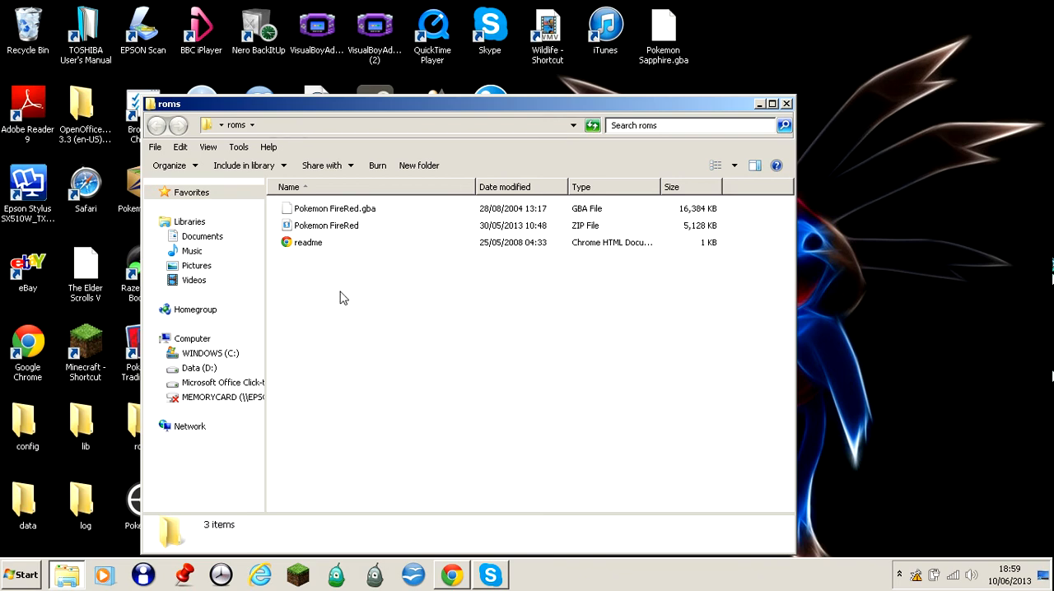
pyautogui.moveTo(605, 257)
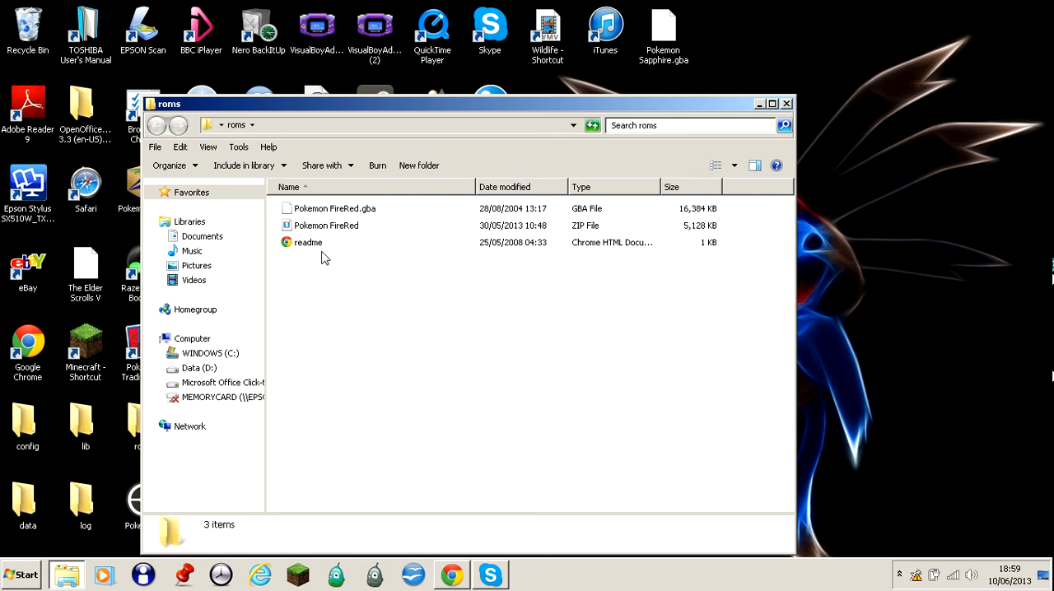
# Check the FireRed ZIP's extract options, then minimize the roms folder
pyautogui.rightClick(326, 225)
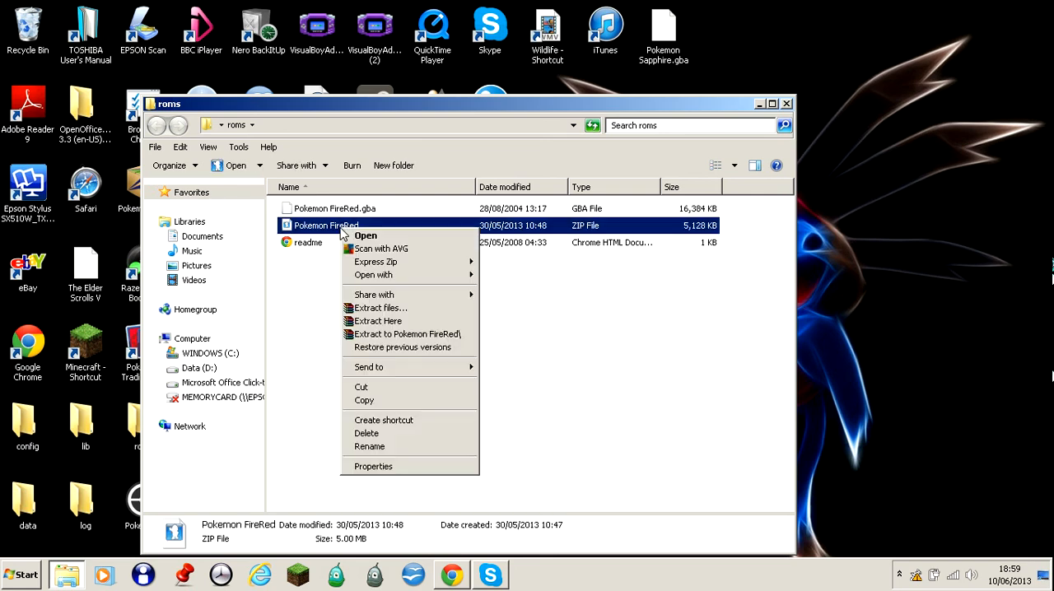
pyautogui.moveTo(501, 322)
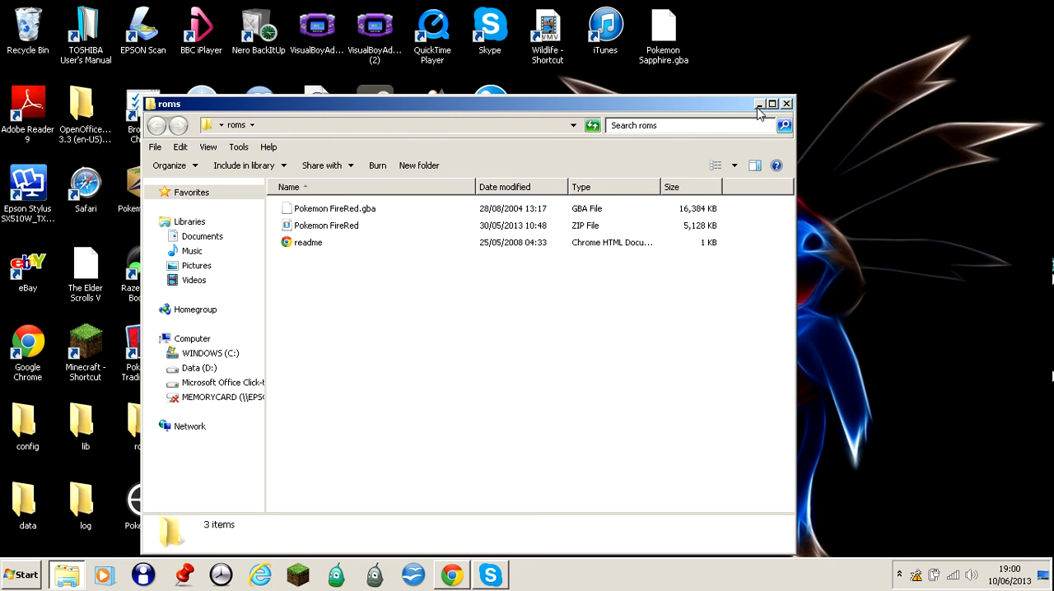
pyautogui.click(785, 103)
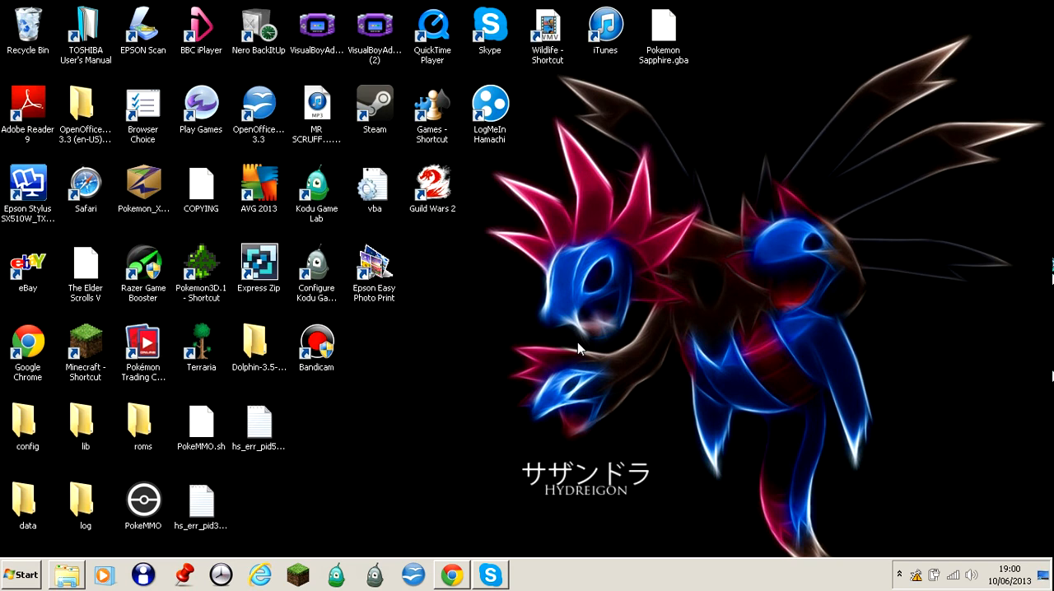
pyautogui.moveTo(651, 420)
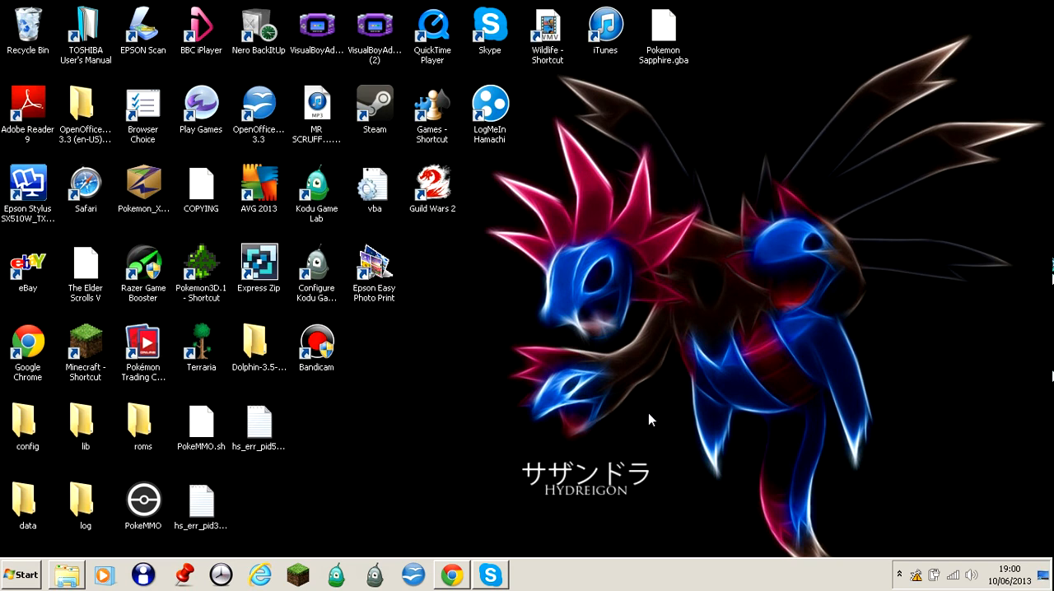